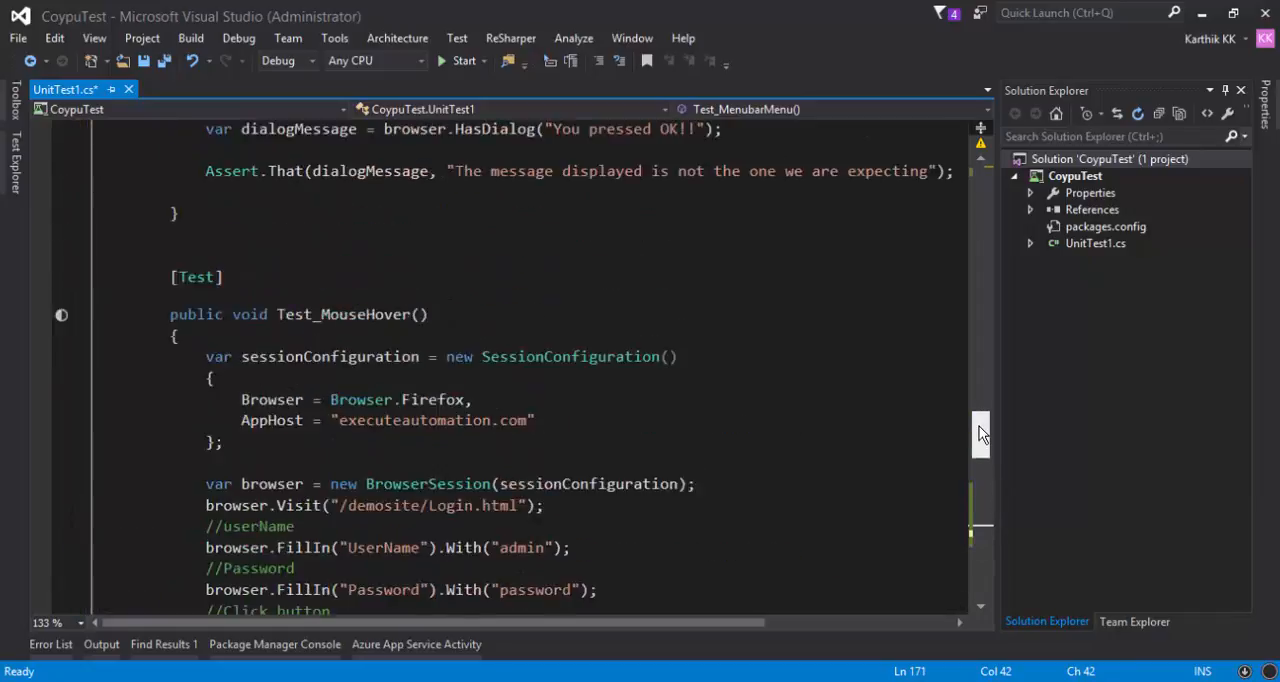
Scroll down to Test_MenubarMenu and select the method for duplicating
scroll(down, 3)
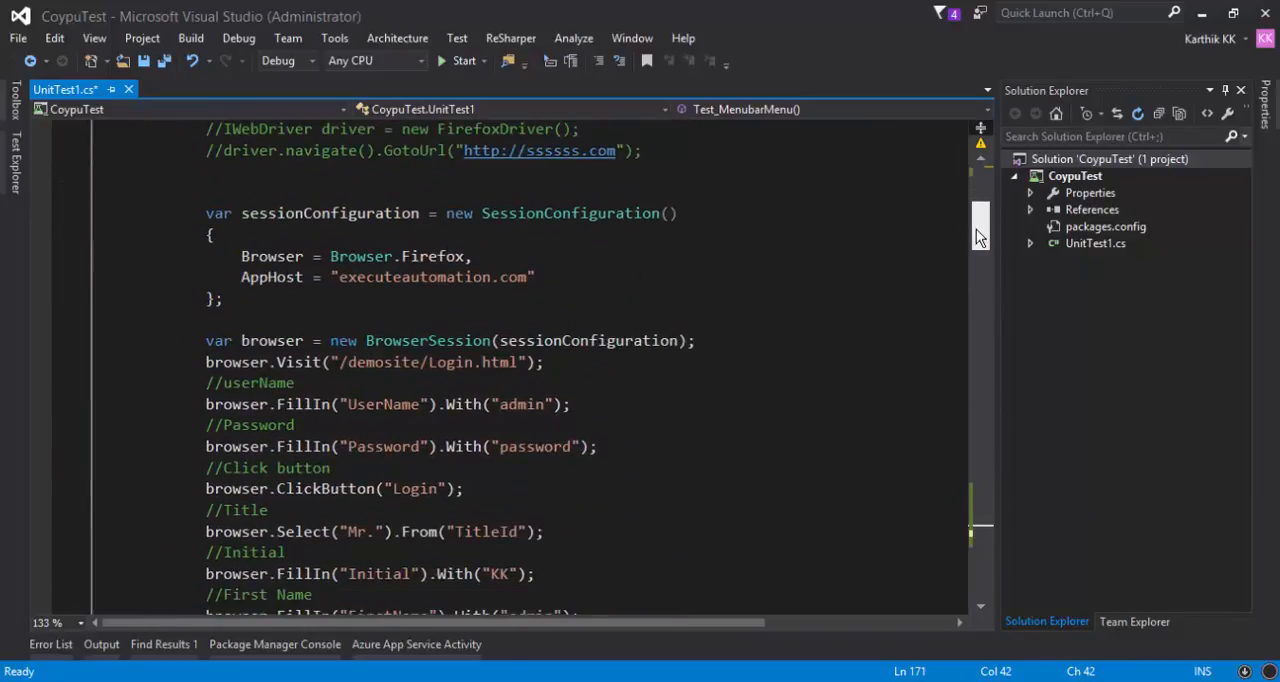
scroll(down, 3)
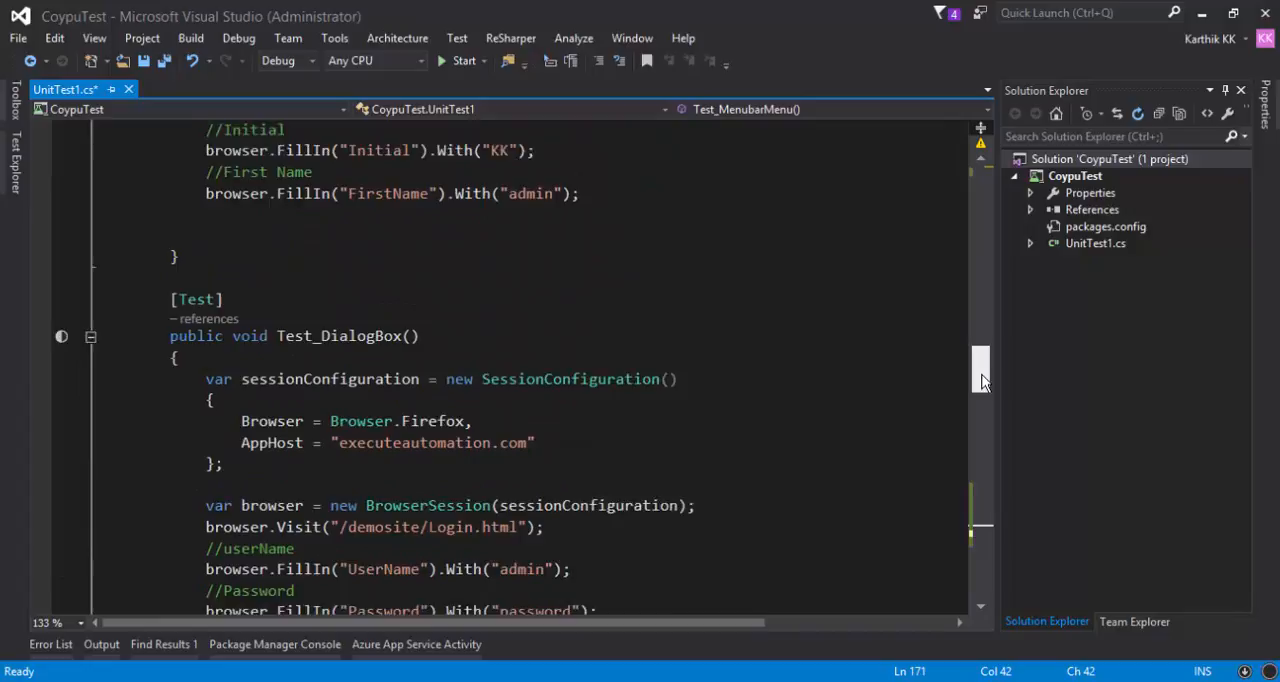
scroll(down, 3)
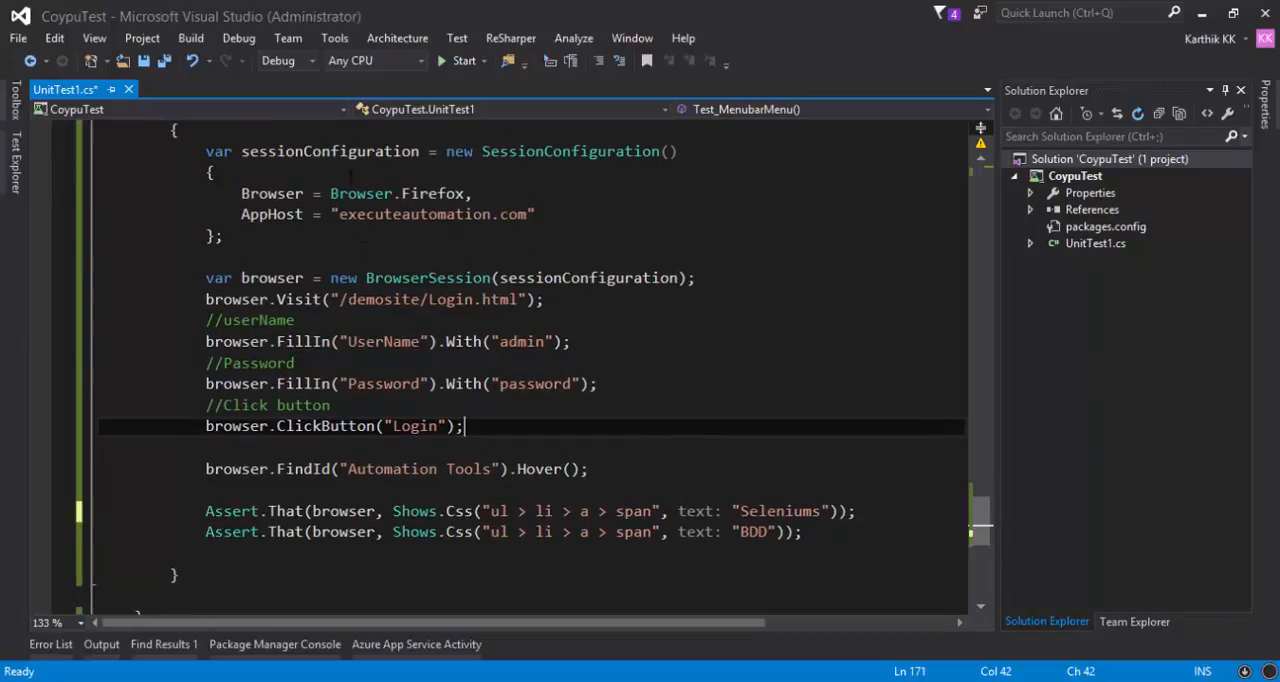
double_click(570, 152)
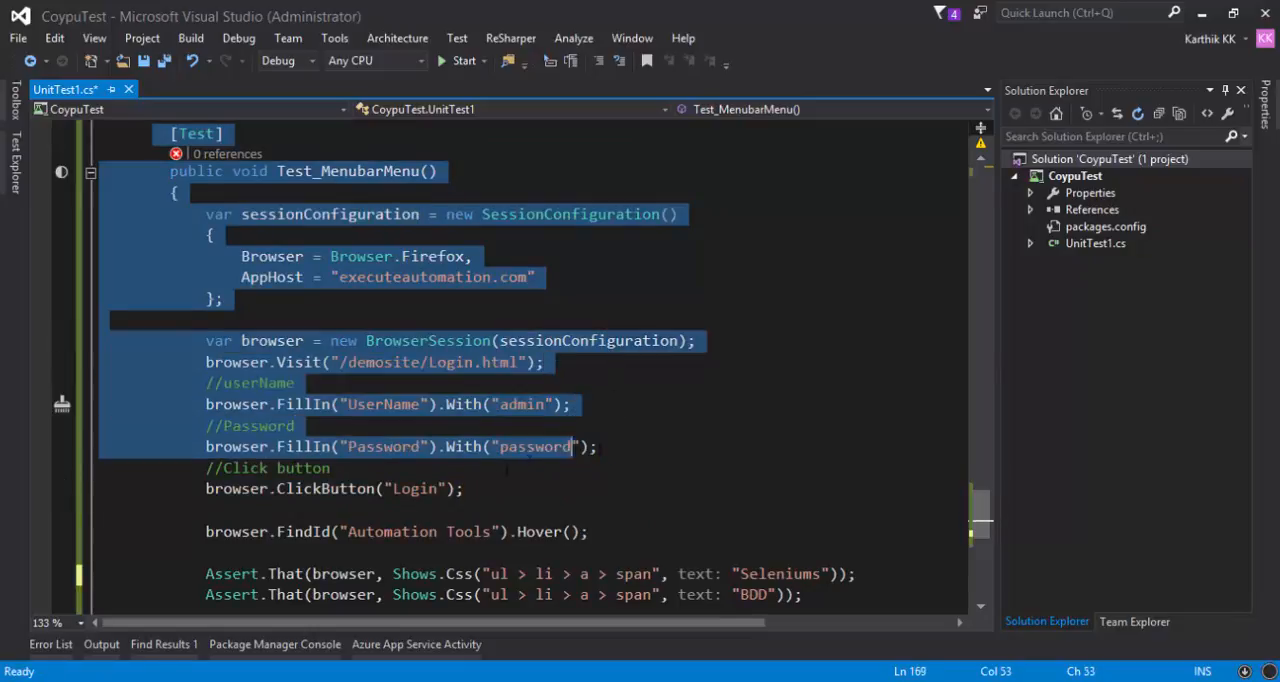
Rename the copied test to Test_WaitMechanism and place the cursor after AppHost
scroll(down, 3)
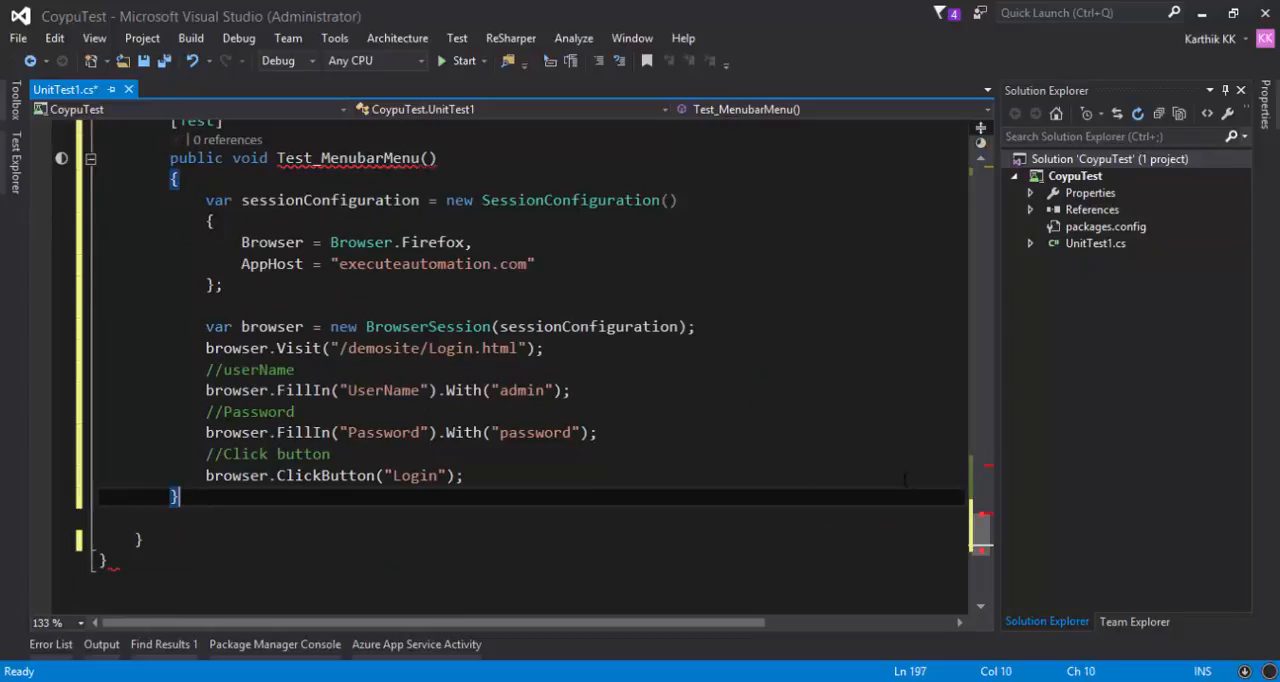
double_click(360, 158)
text(Wq)
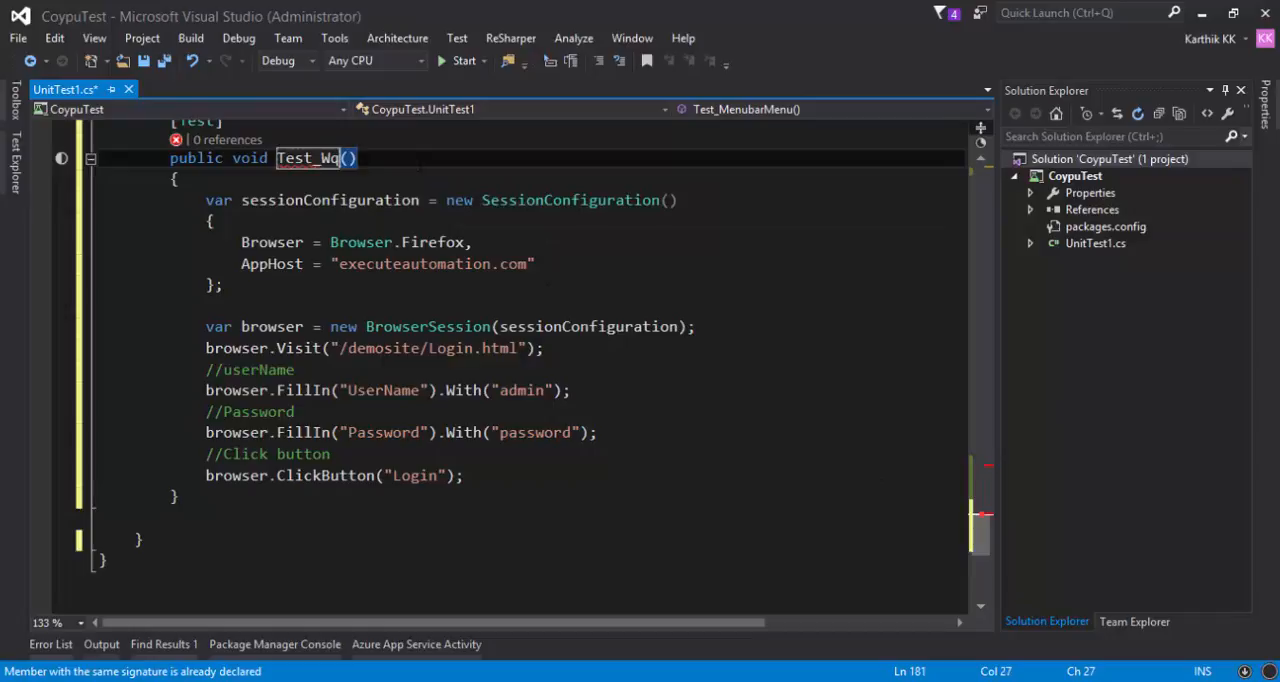
text(ait)
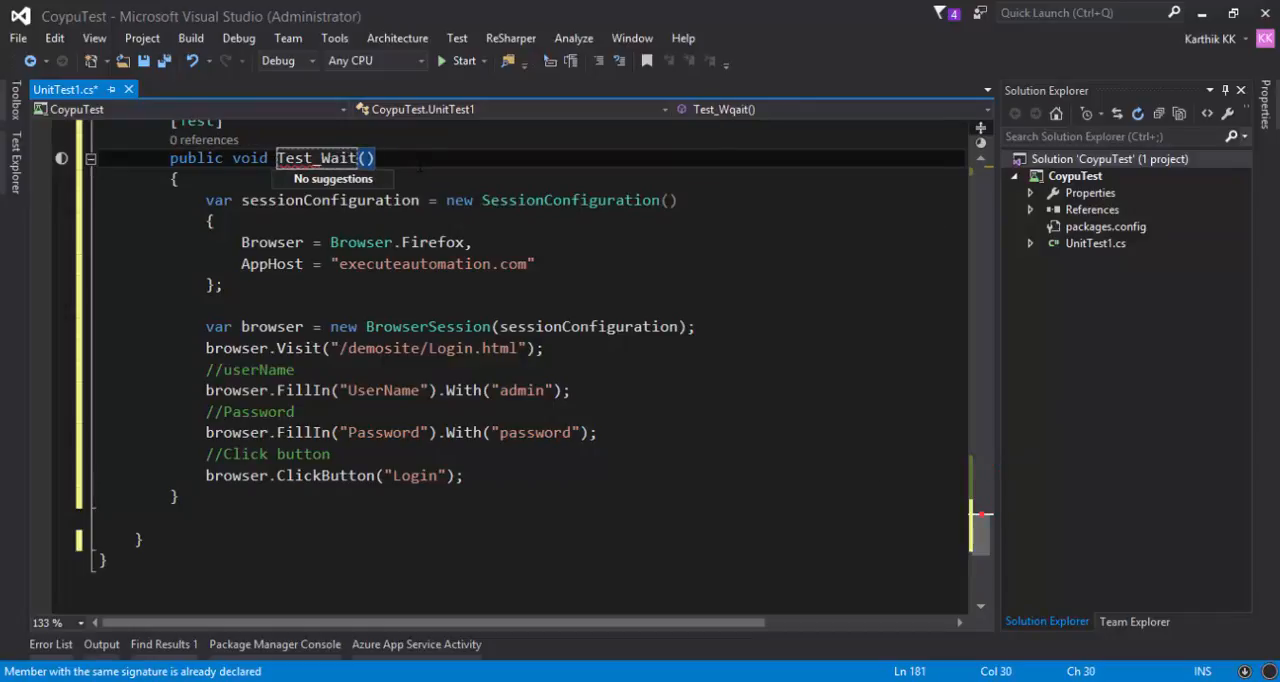
text(Mechanism)
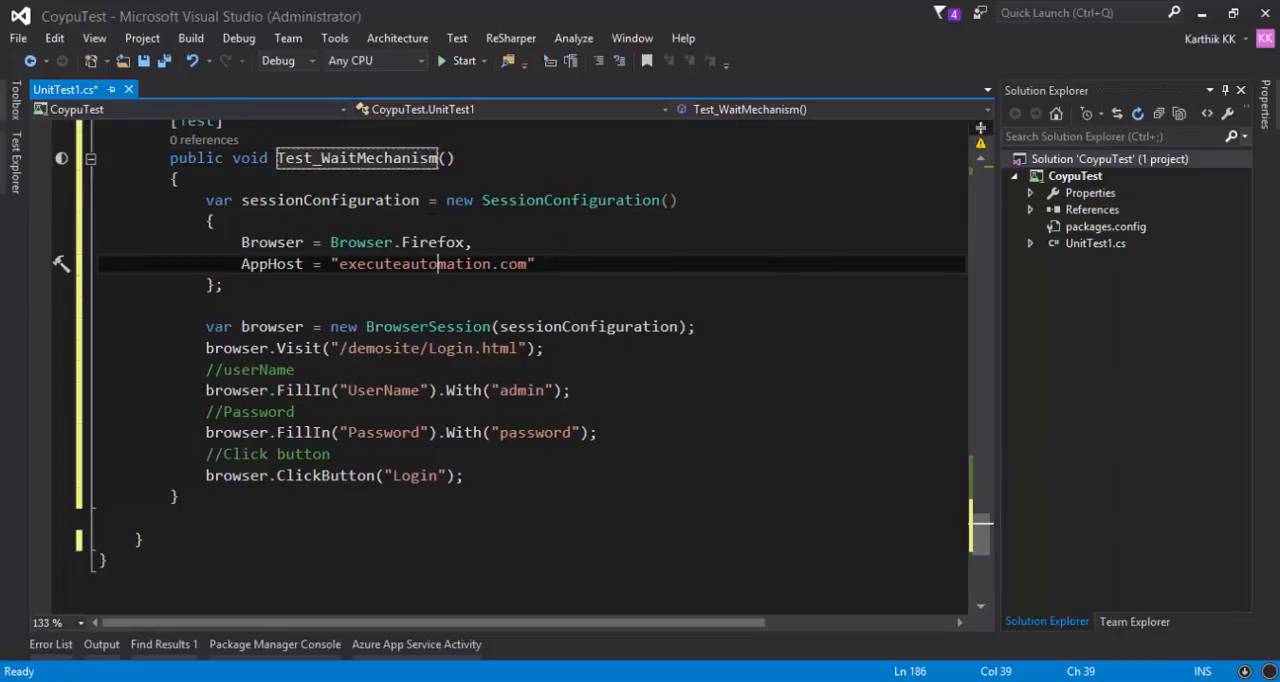
double_click(272, 242)
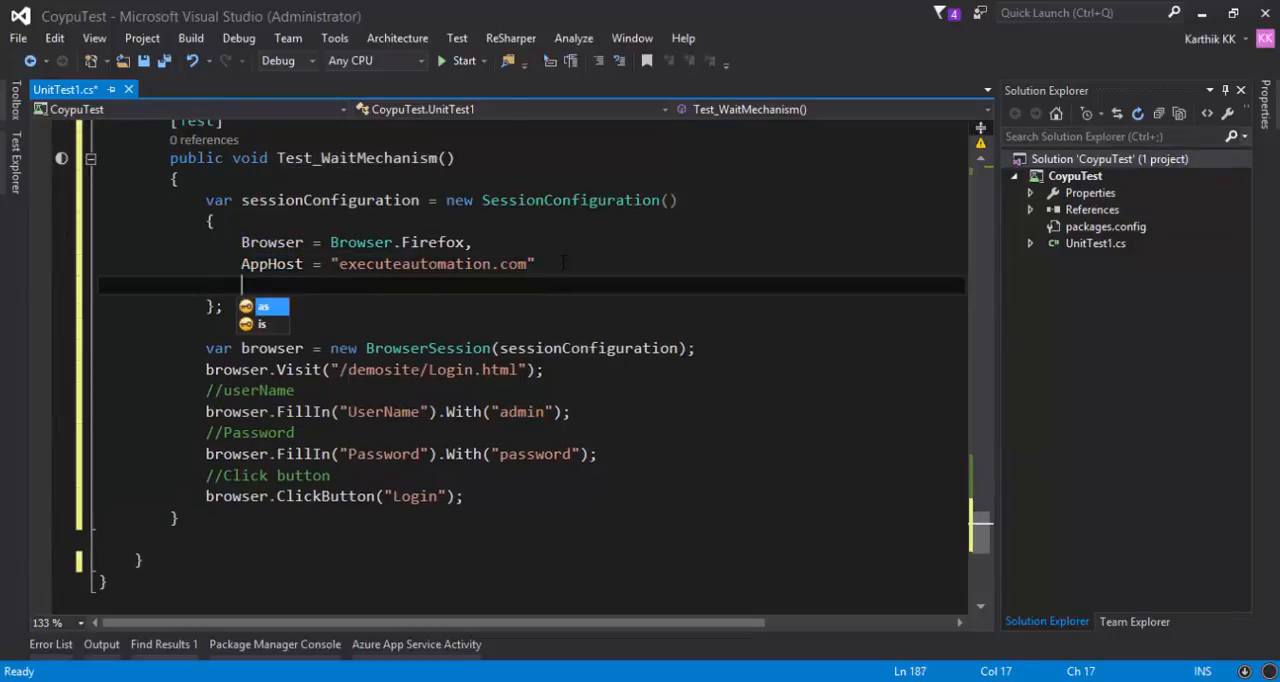
Add a comma after AppHost and try a Timeout setting from IntelliSense
text(,)
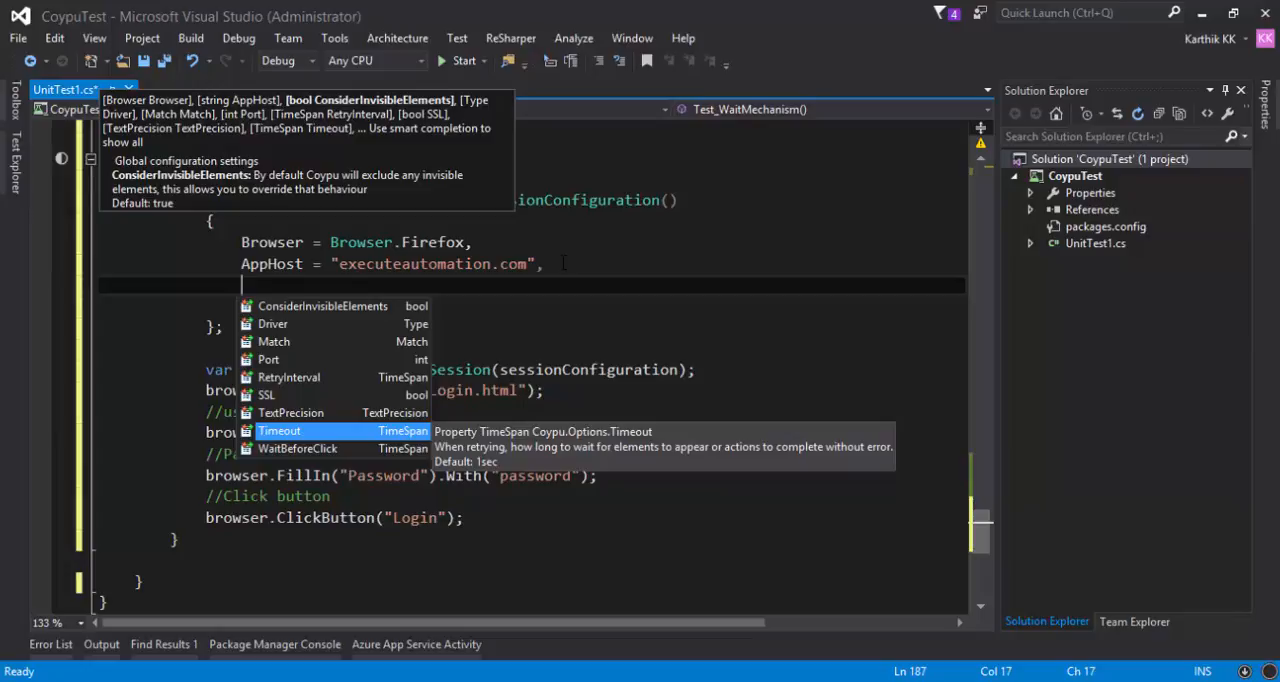
key(Escape)
text(Timeout =)
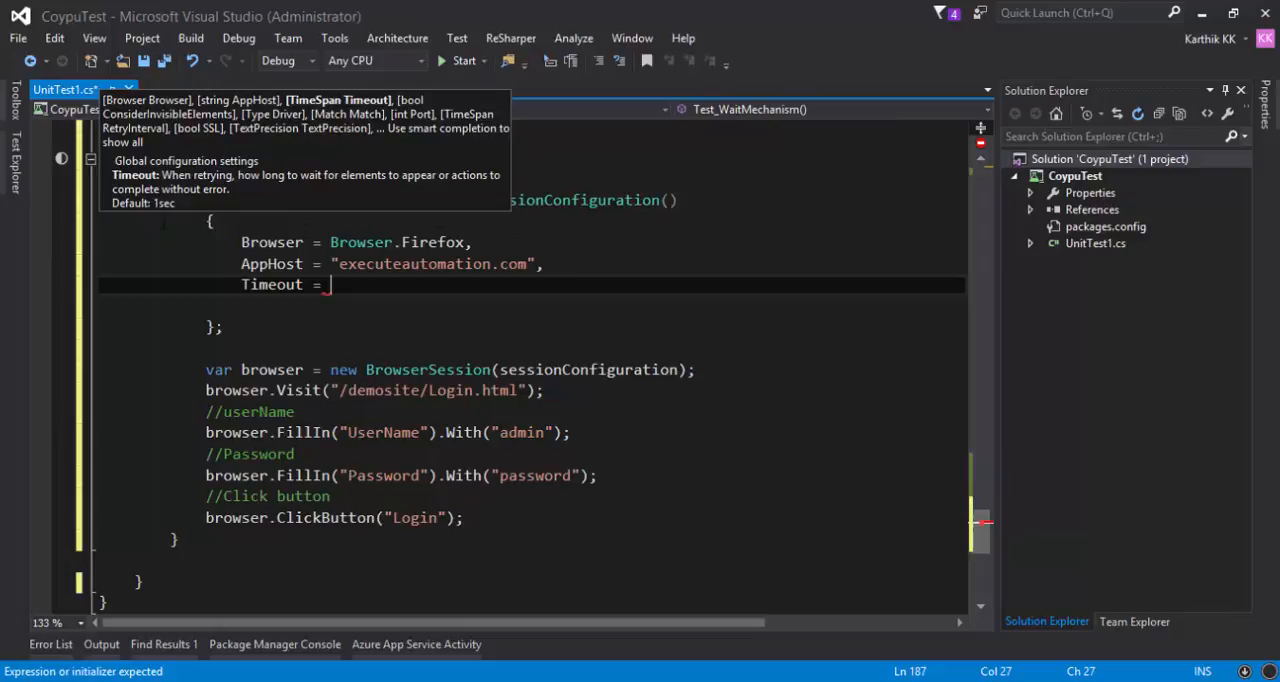
mouse_move(204, 190)
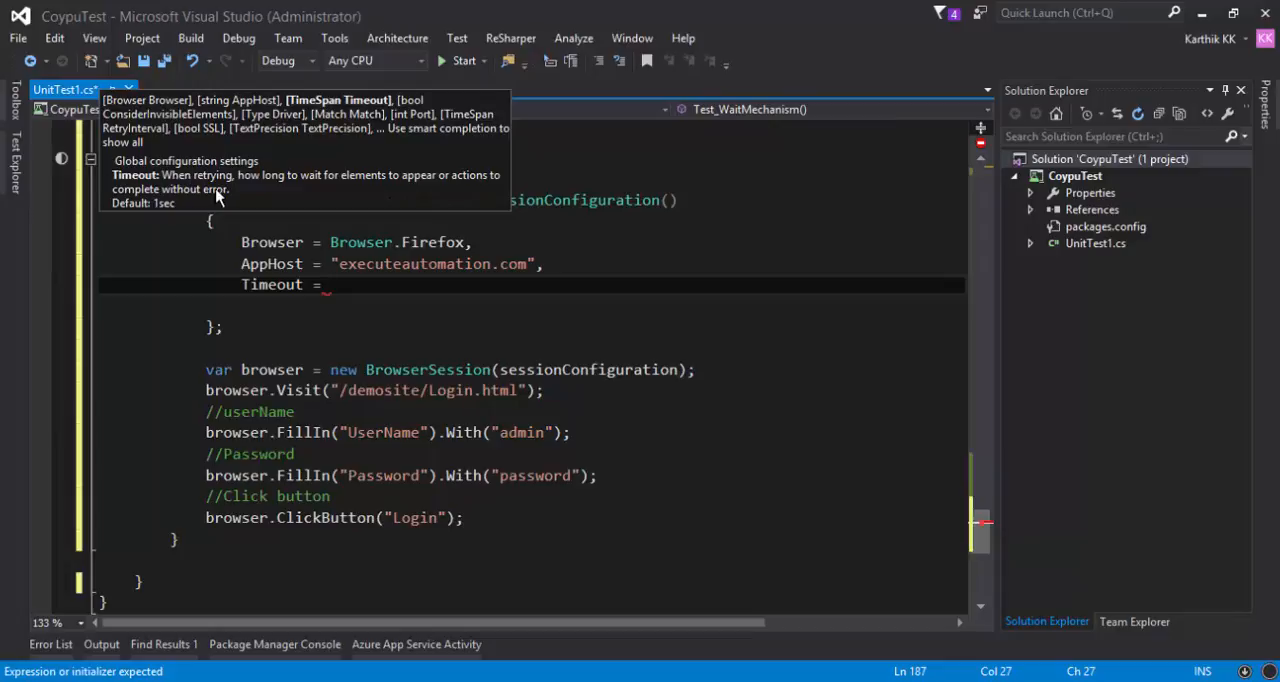
mouse_move(228, 198)
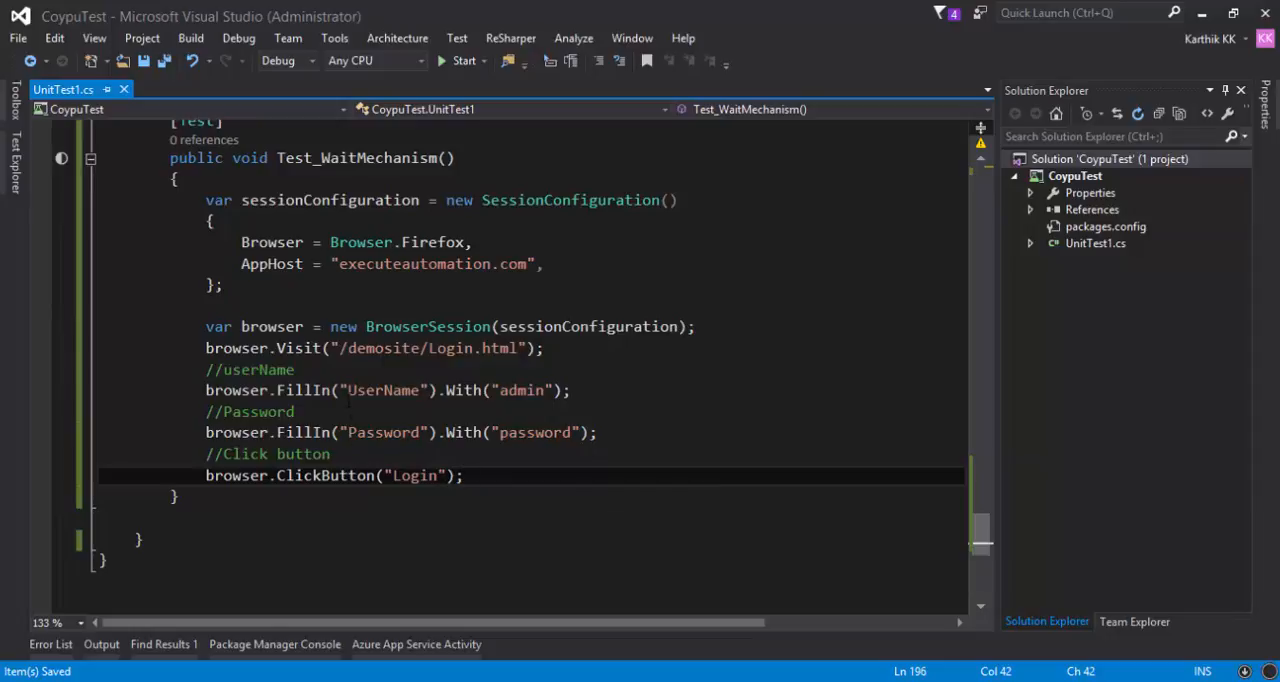
Start a second argument after "Login" in the ClickButton call
double_click(324, 476)
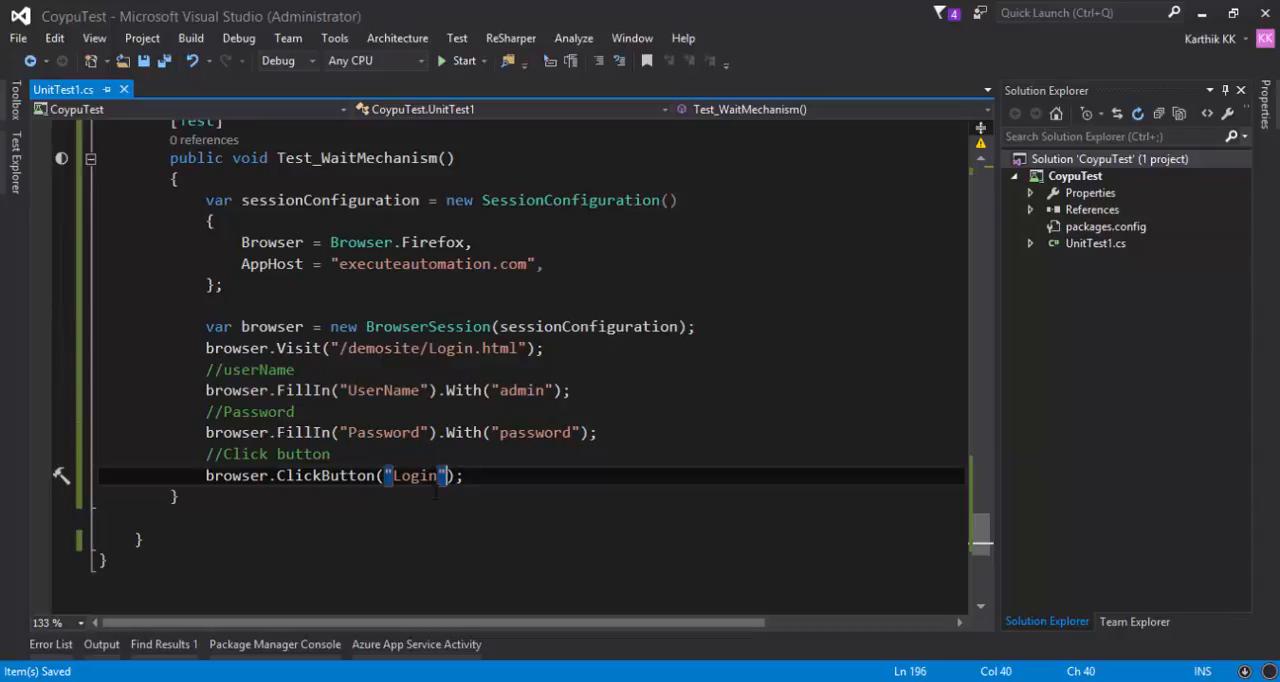
text(,)
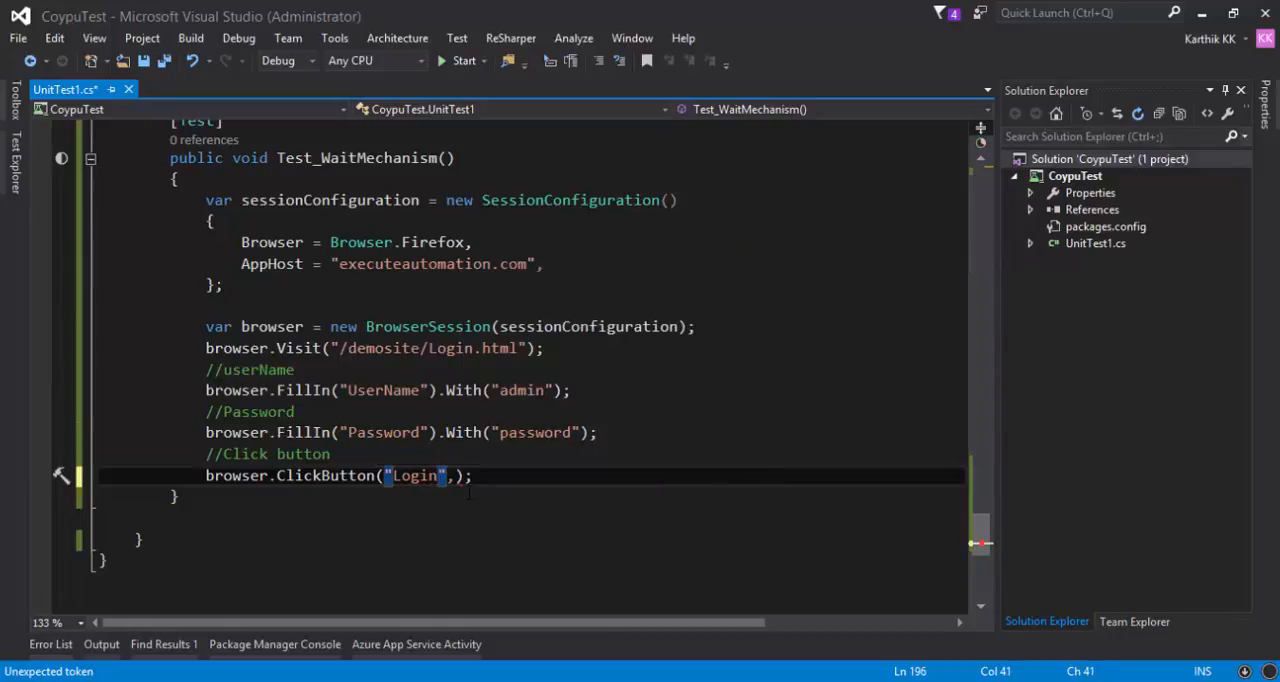
text(,)
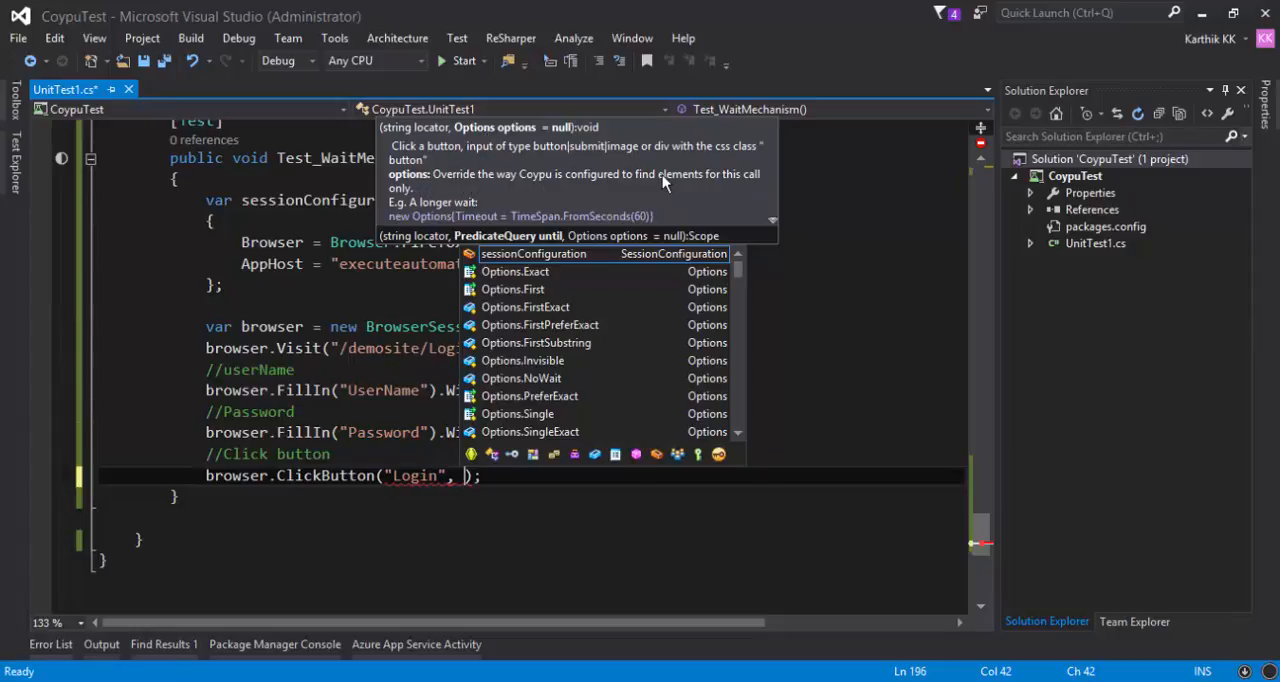
mouse_move(444, 204)
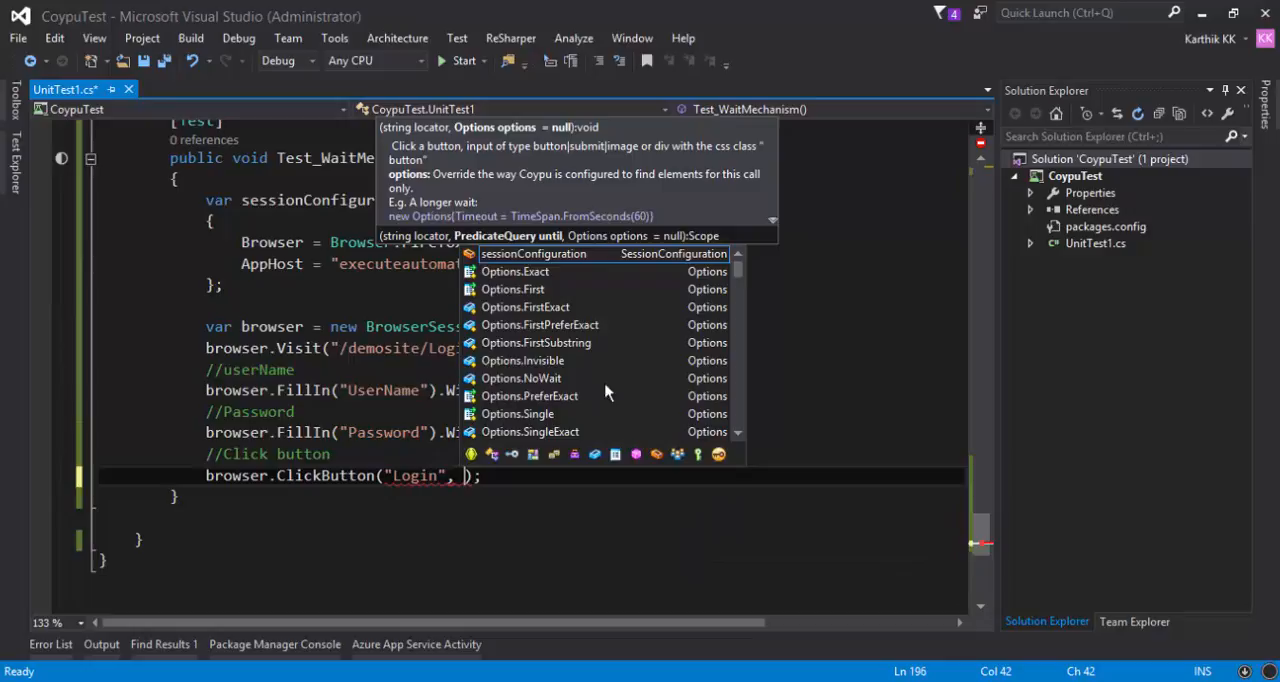
mouse_move(500, 228)
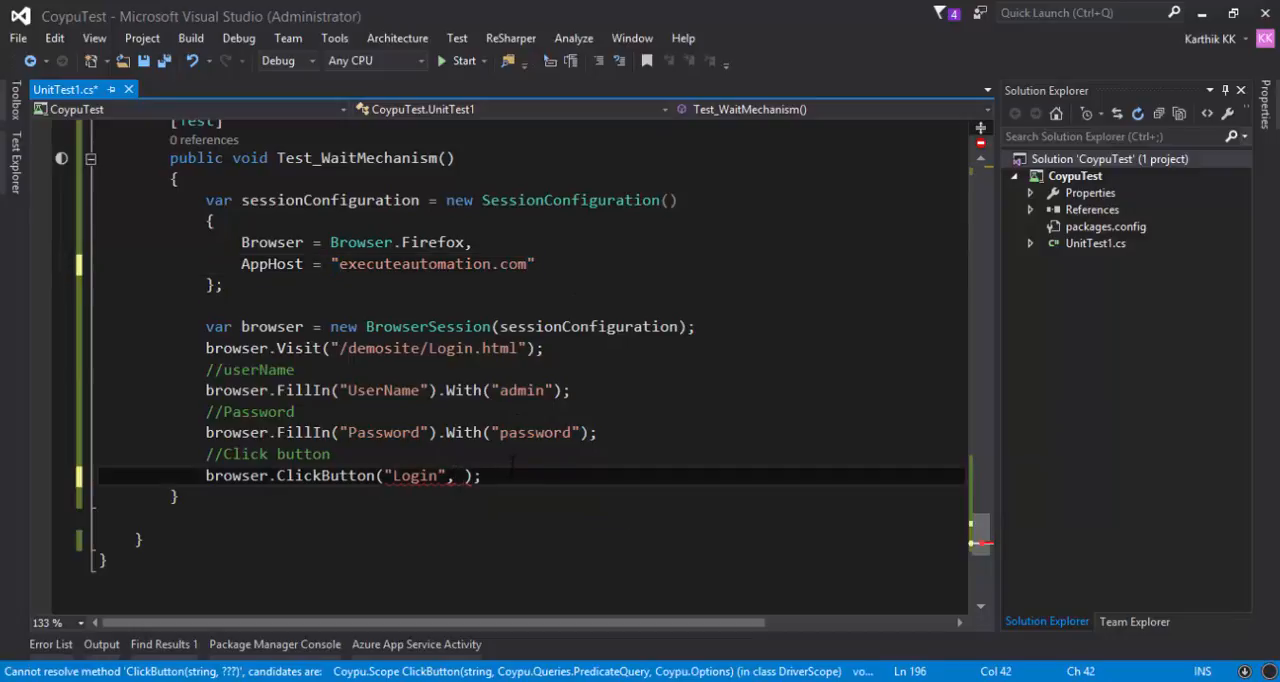
Pass new Options { WaitBeforeClick = TimeSpan.FromMilliseconds(0.5) } to the Login ClickButton call
text(new O)
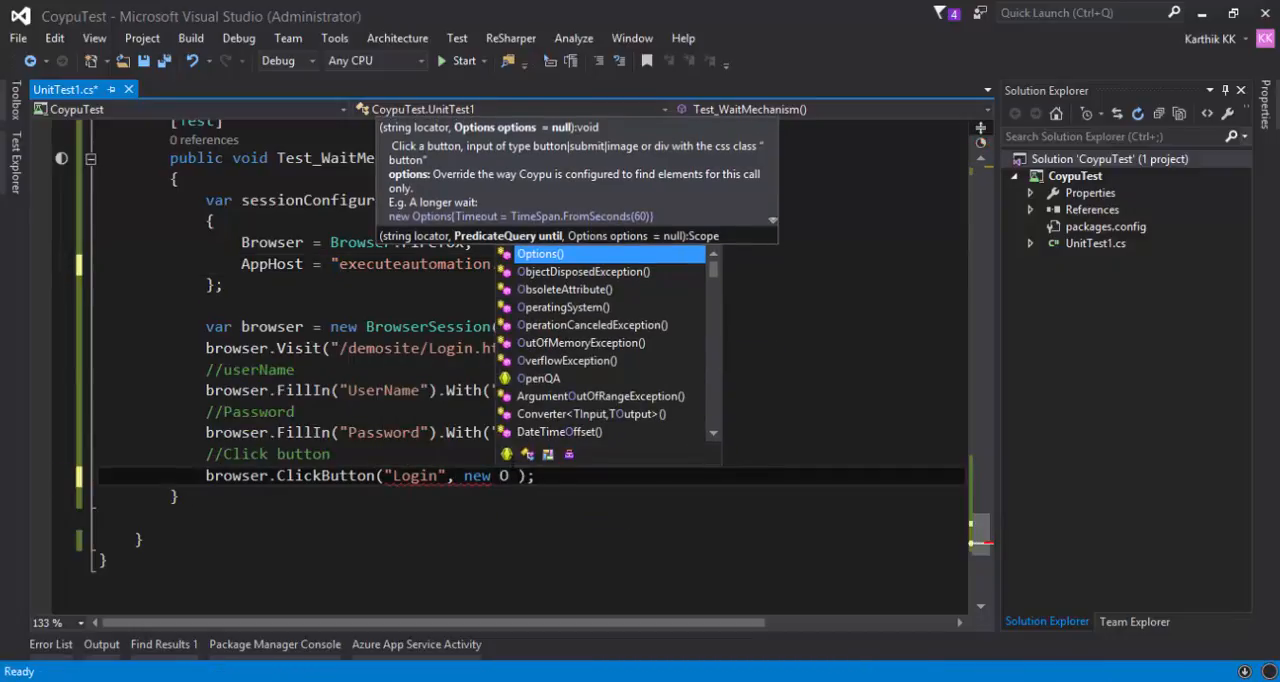
text(ptions {)
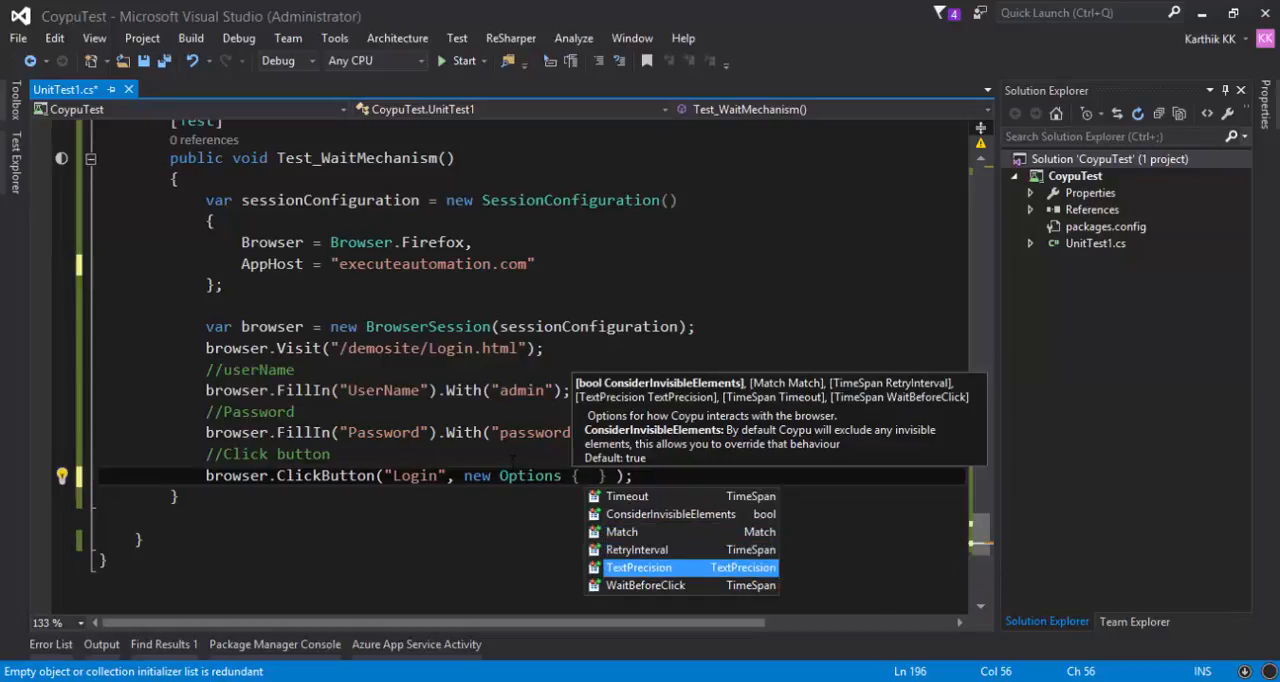
key(down)
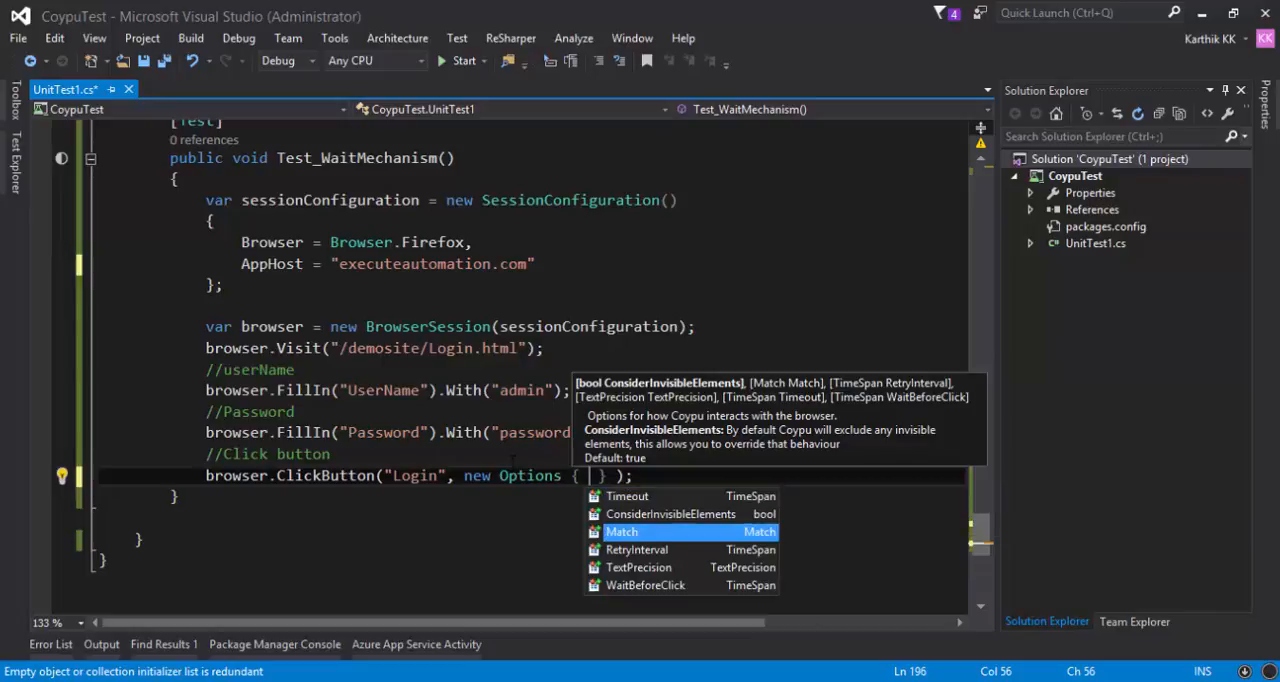
text(WaitBeforeClick =)
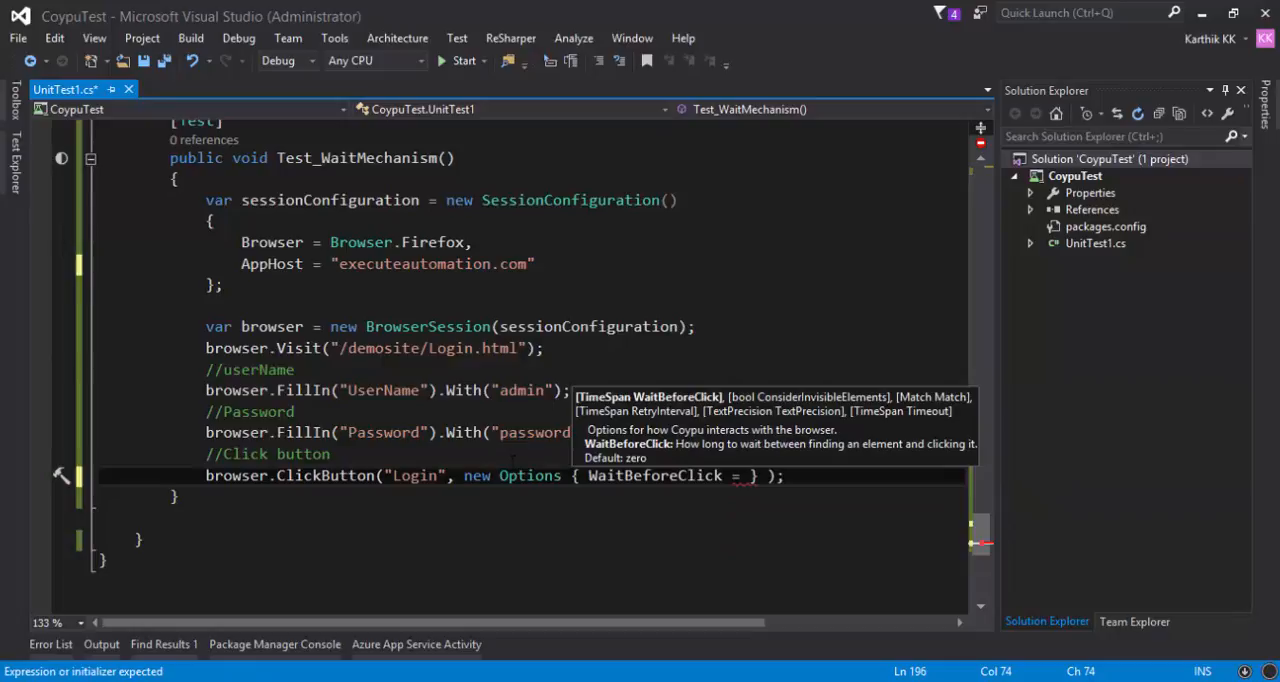
text(Time)
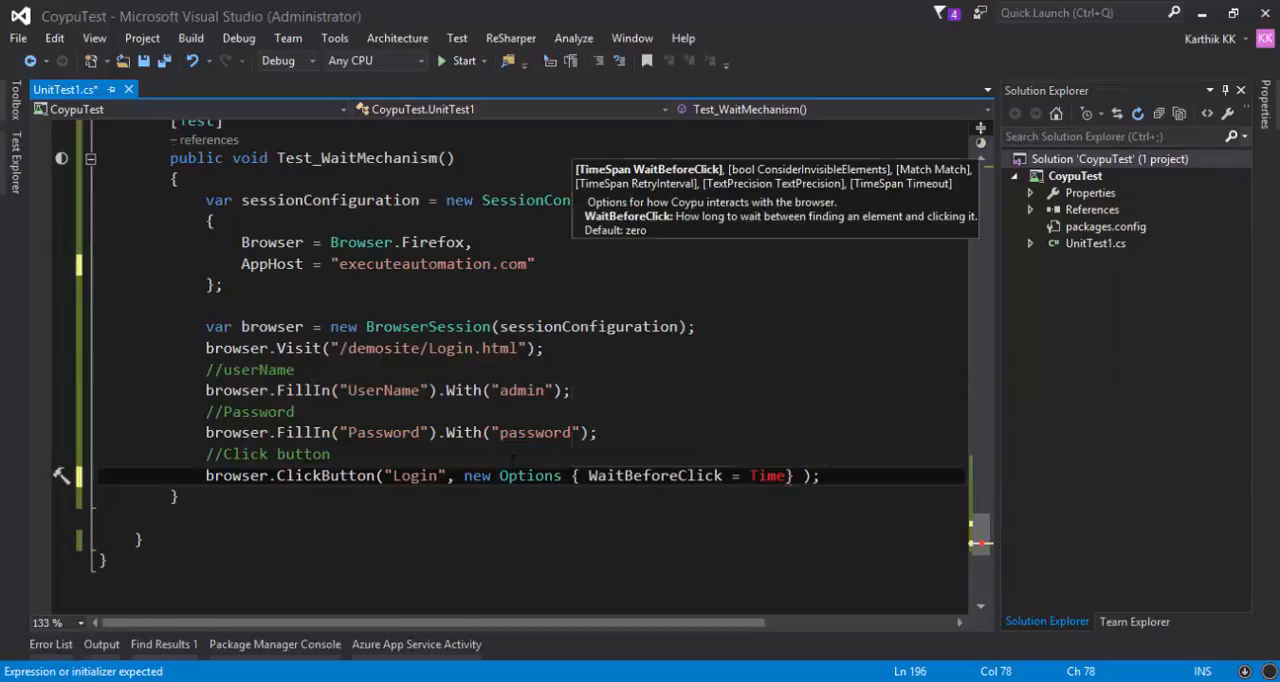
text(TimeSpan)
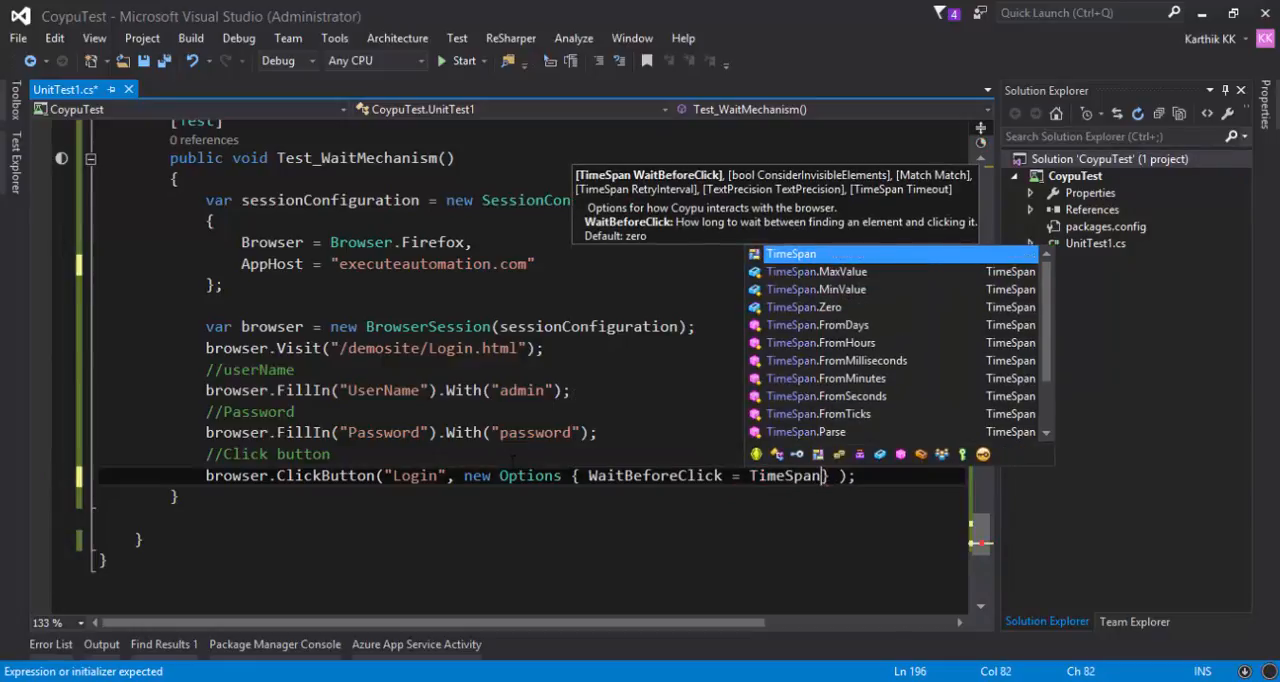
text(.FromMilliseconds()
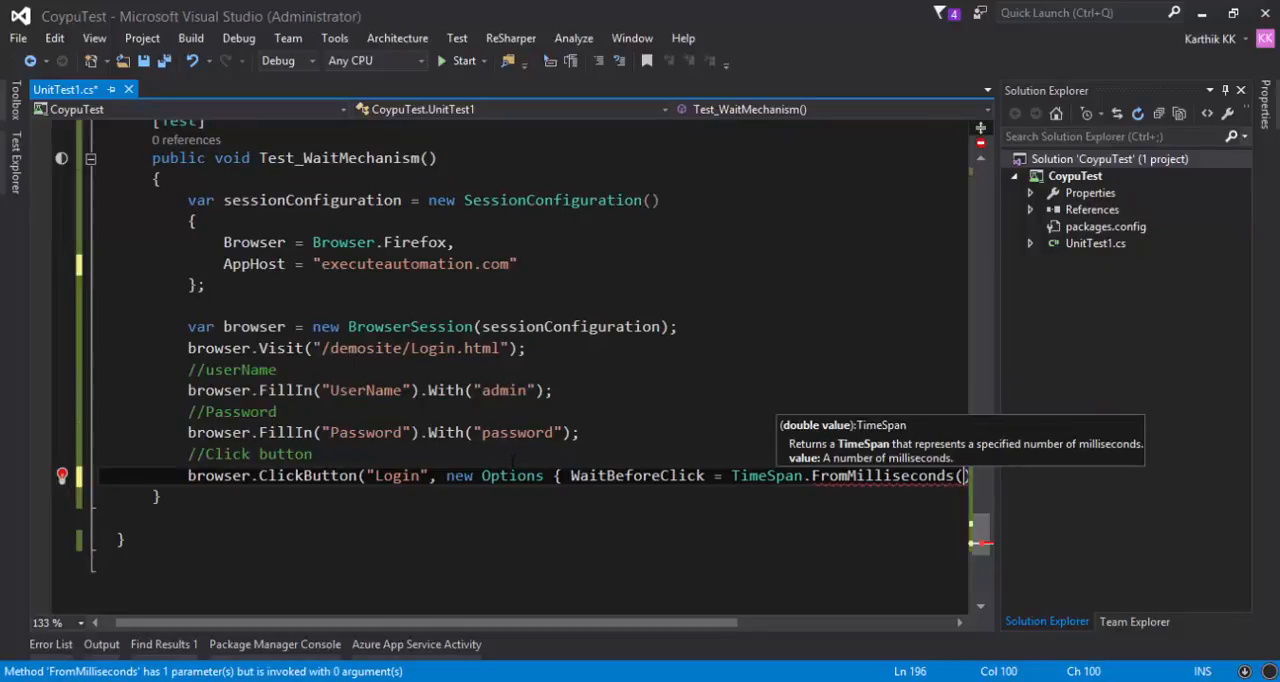
text(0.5)
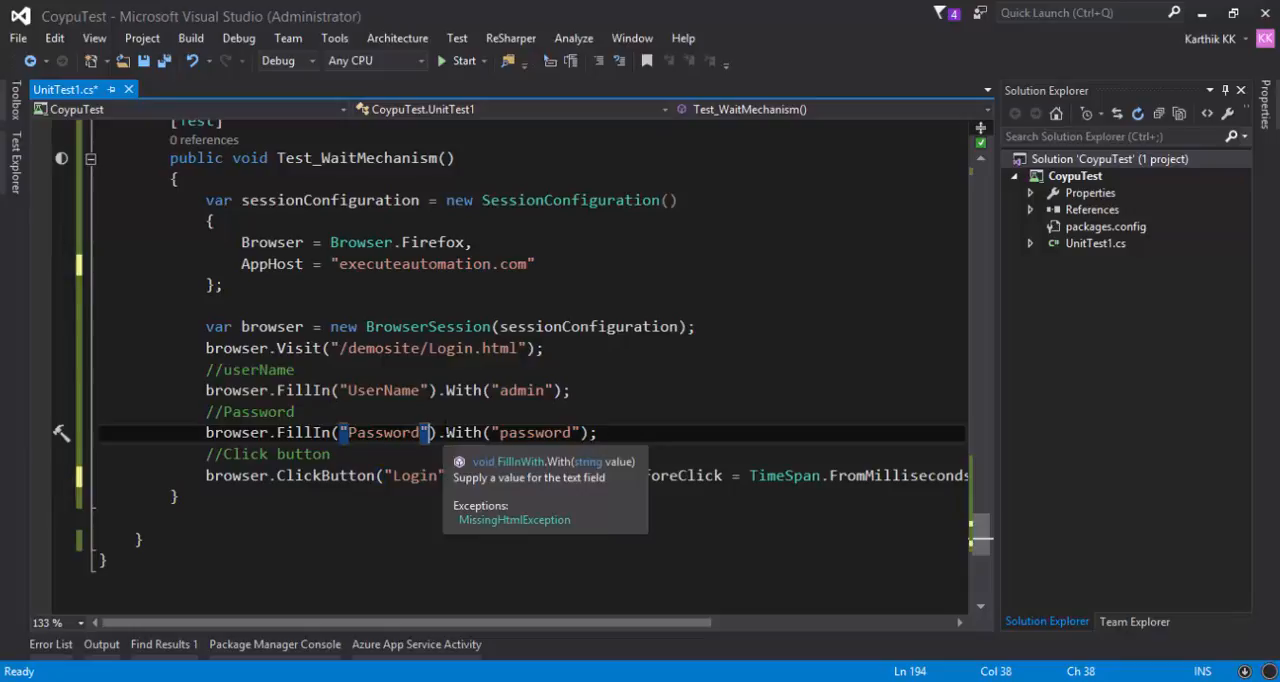
text(,)
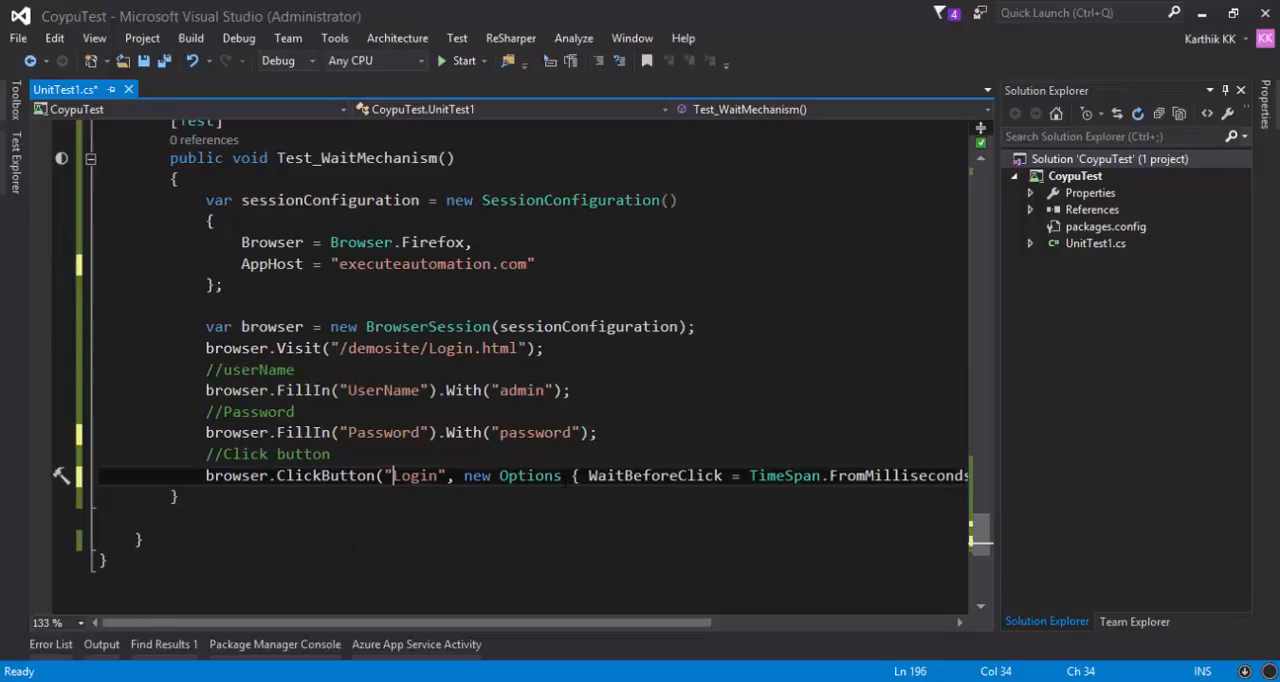
double_click(528, 476)
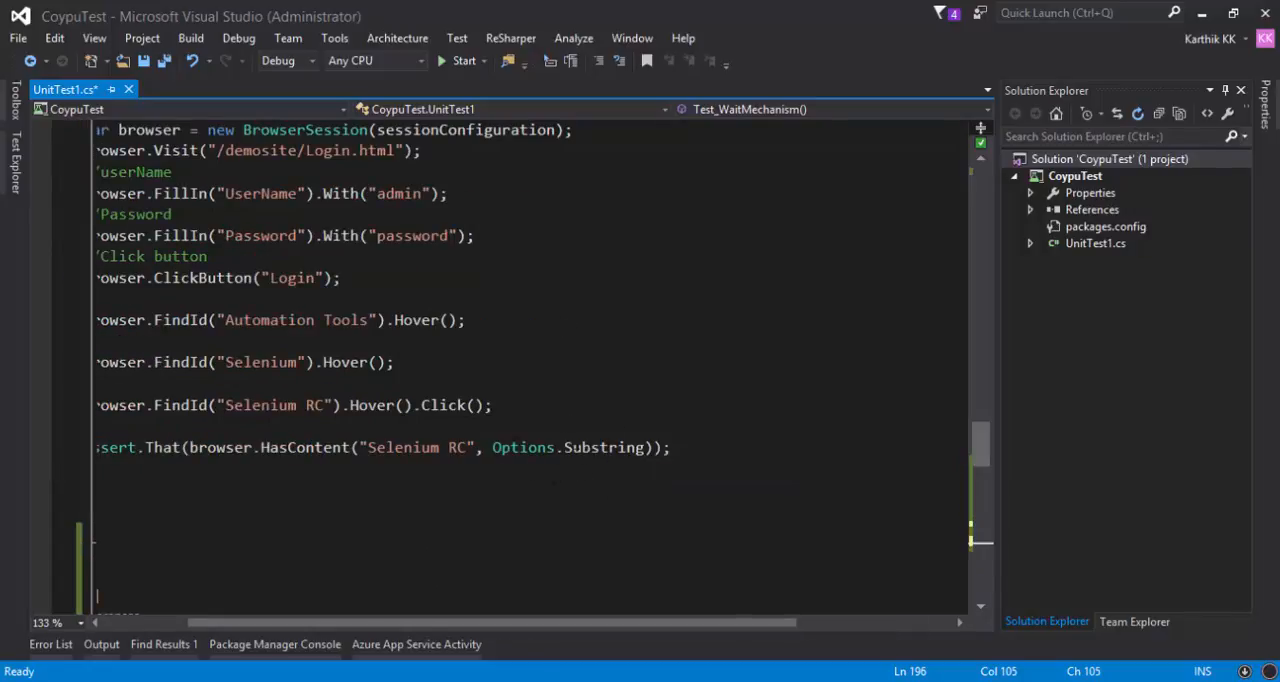
scroll(down, 3)
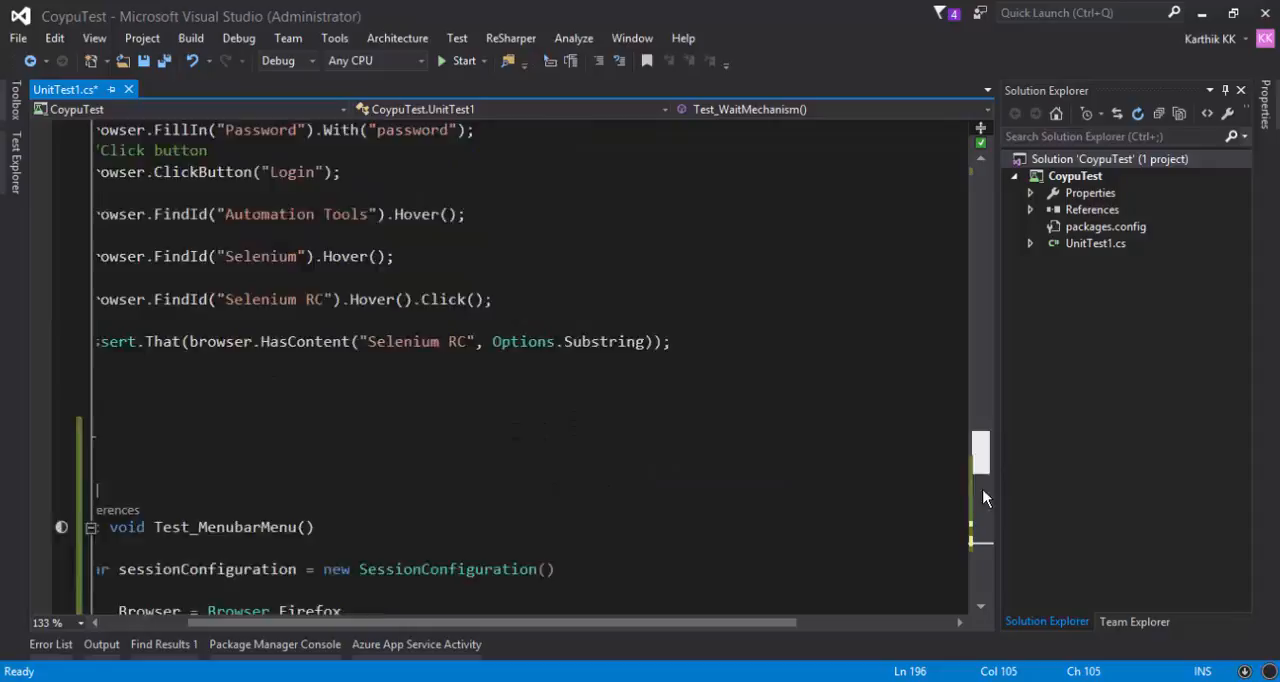
scroll(down, 3)
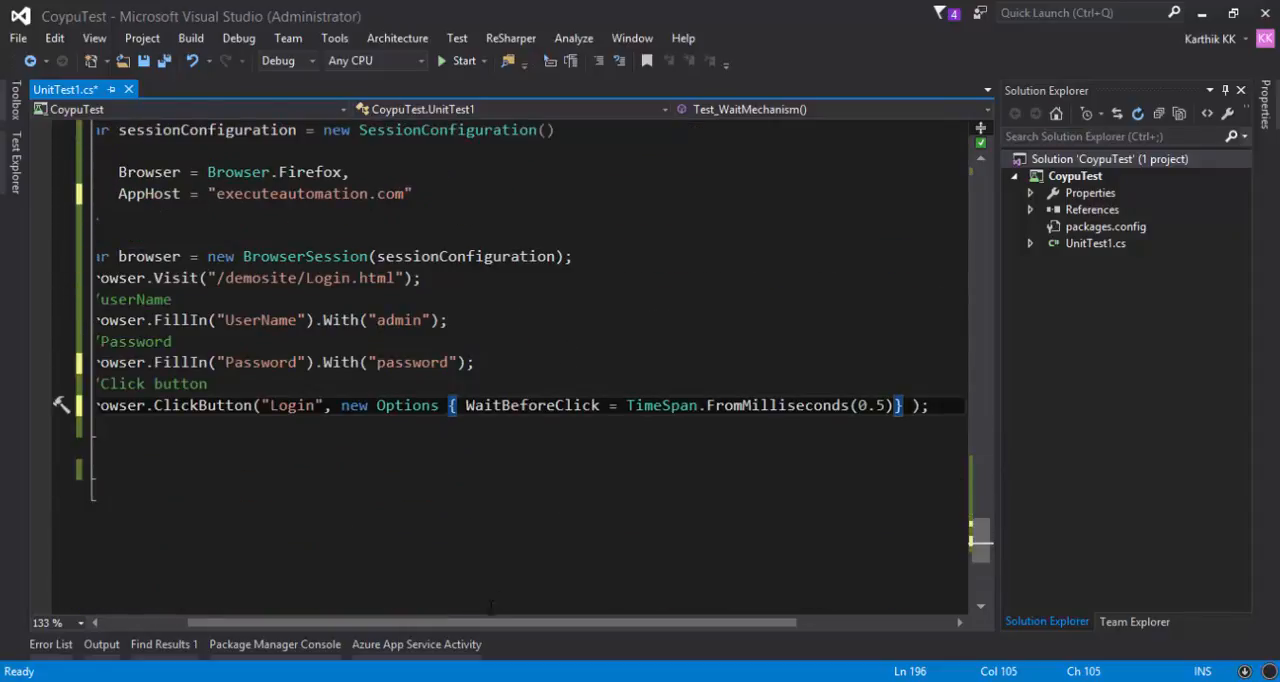